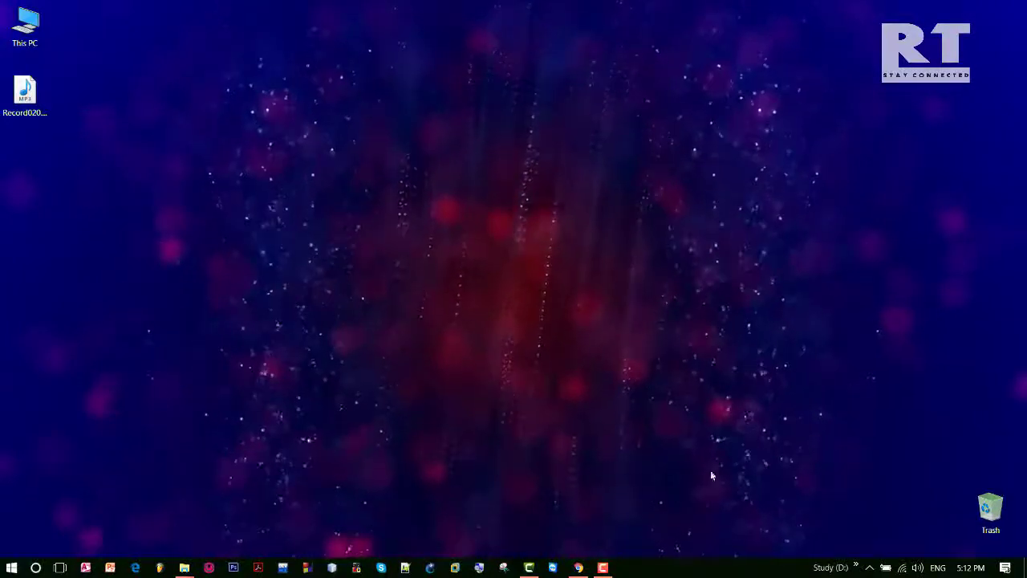
# - Switch to the open Camtasia project showing the Record020 clip on Track 1
pyautogui.click(528, 568)
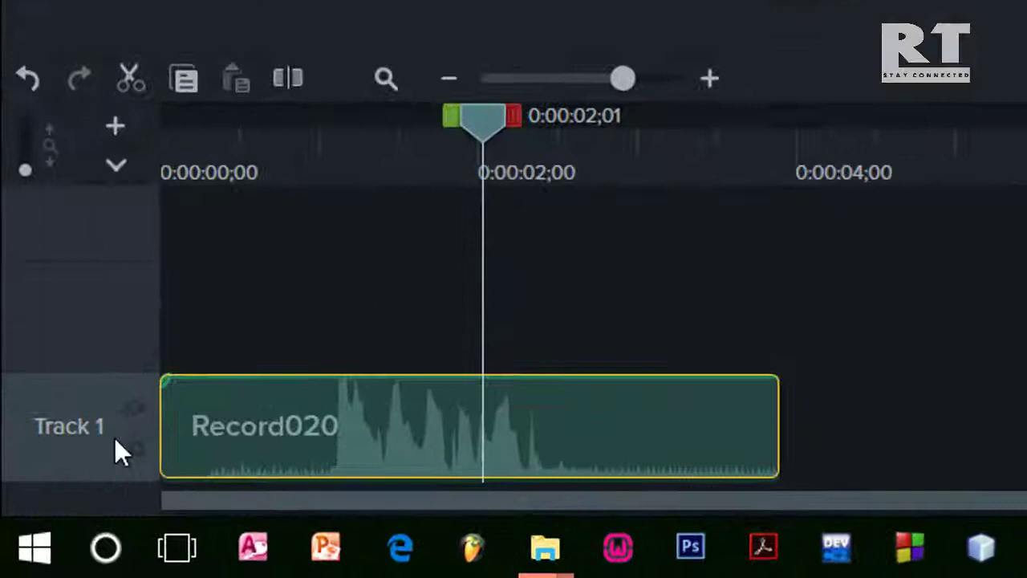
pyautogui.moveTo(537, 453)
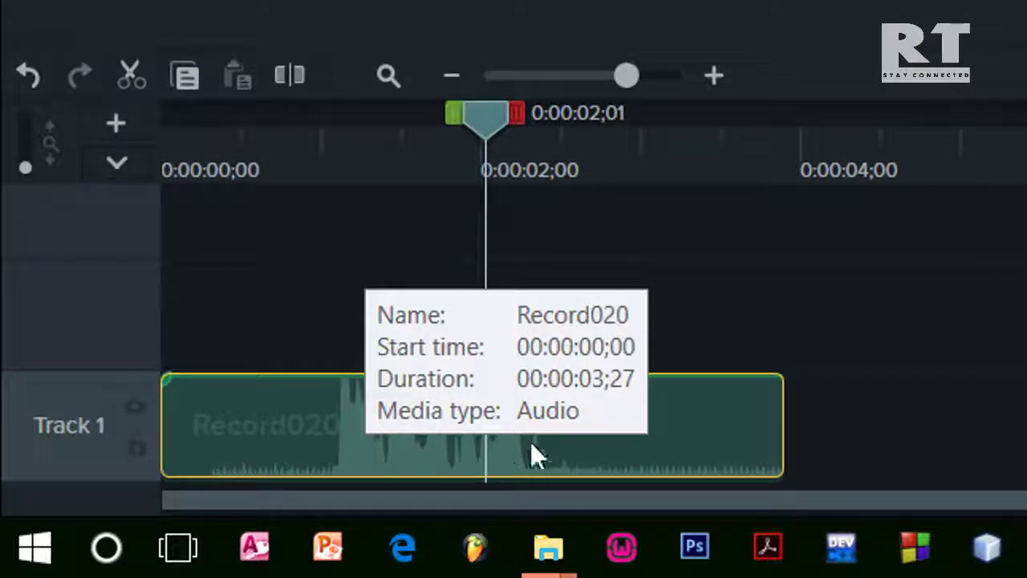
pyautogui.moveTo(746, 425)
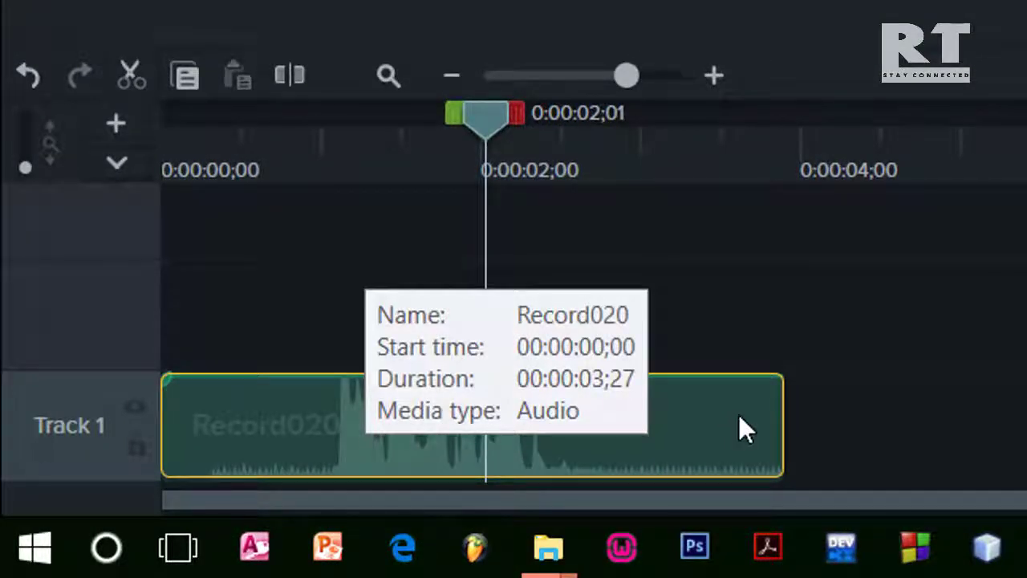
pyautogui.moveTo(930, 421)
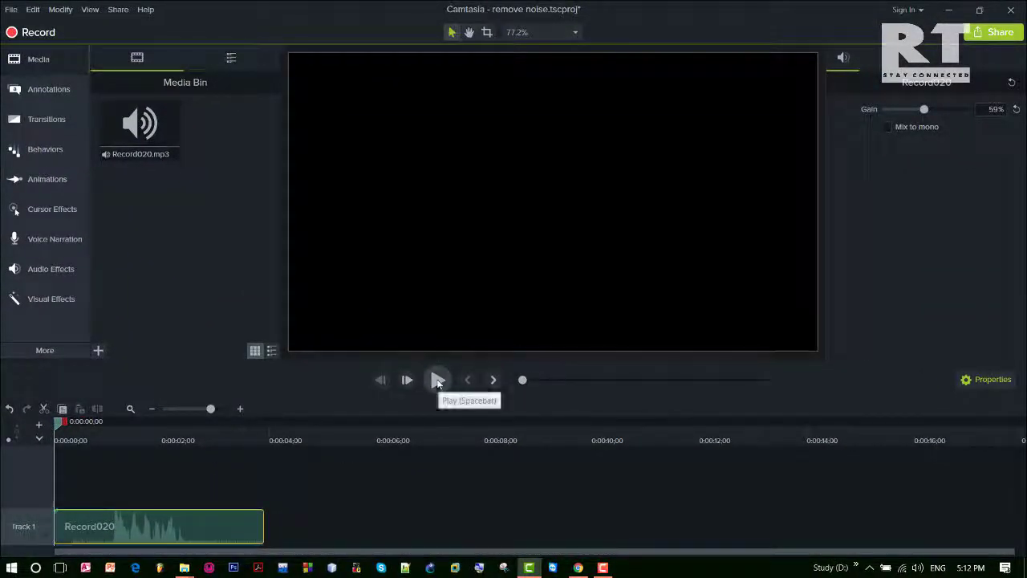
pyautogui.click(437, 380)
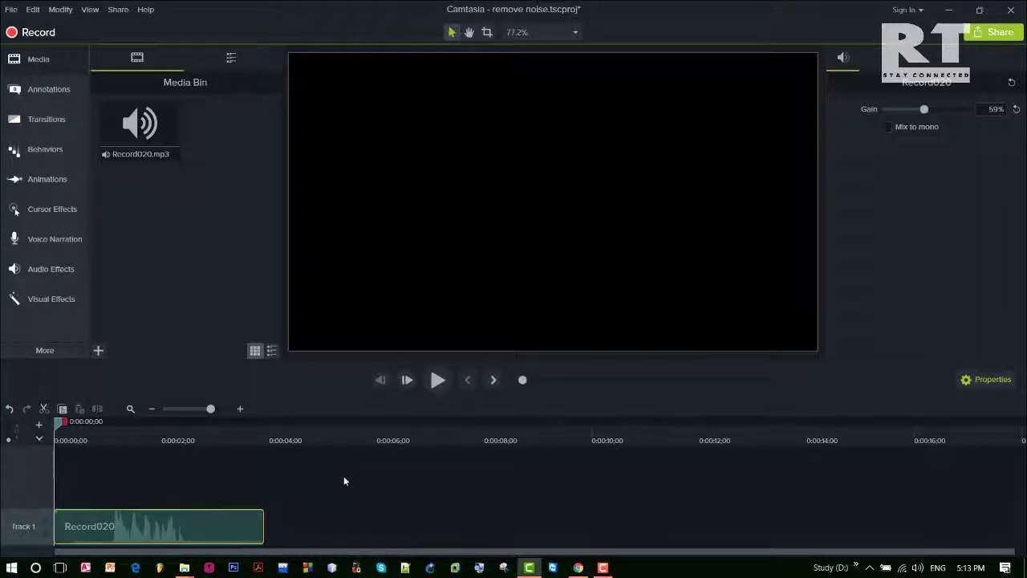
pyautogui.moveTo(263, 520)
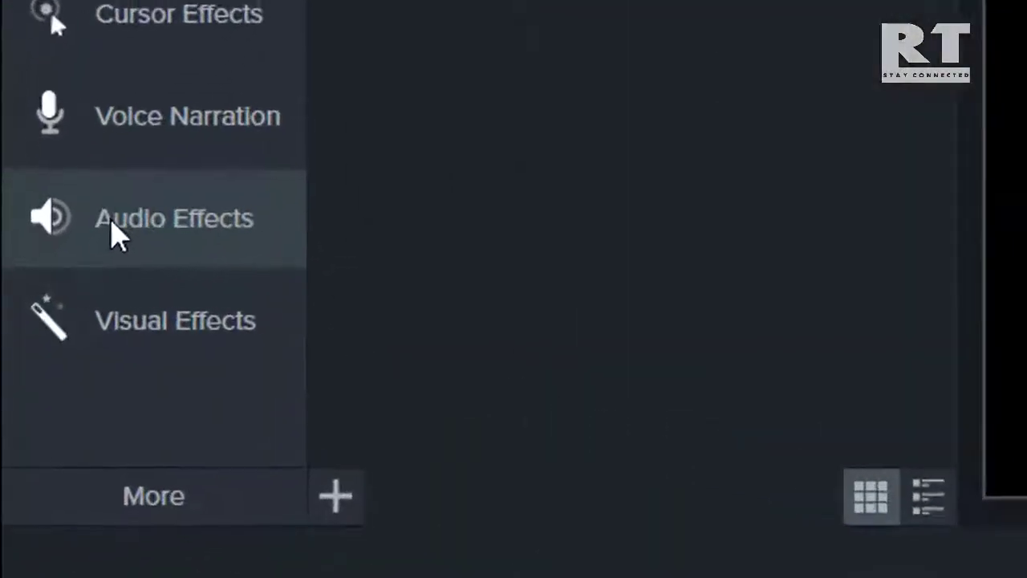
# - Add the Noise Removal audio effect to the Record020 clip on the timeline
pyautogui.click(174, 218)
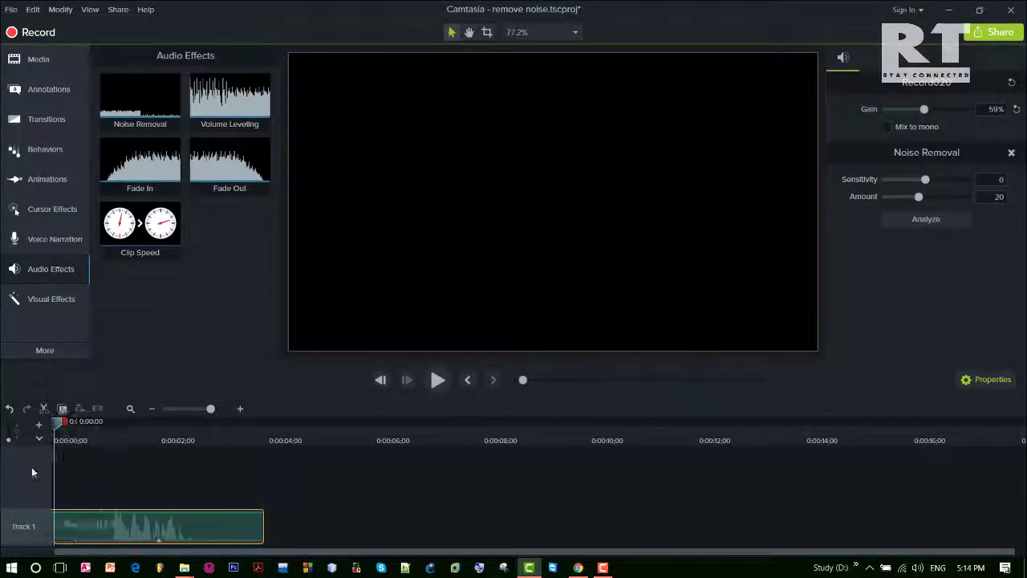
pyautogui.click(437, 379)
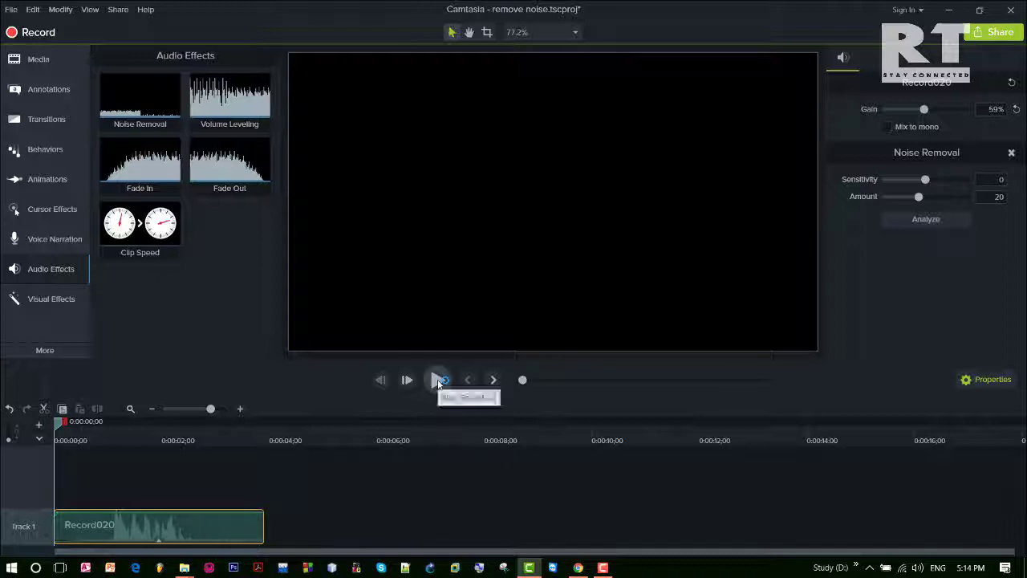
pyautogui.click(437, 379)
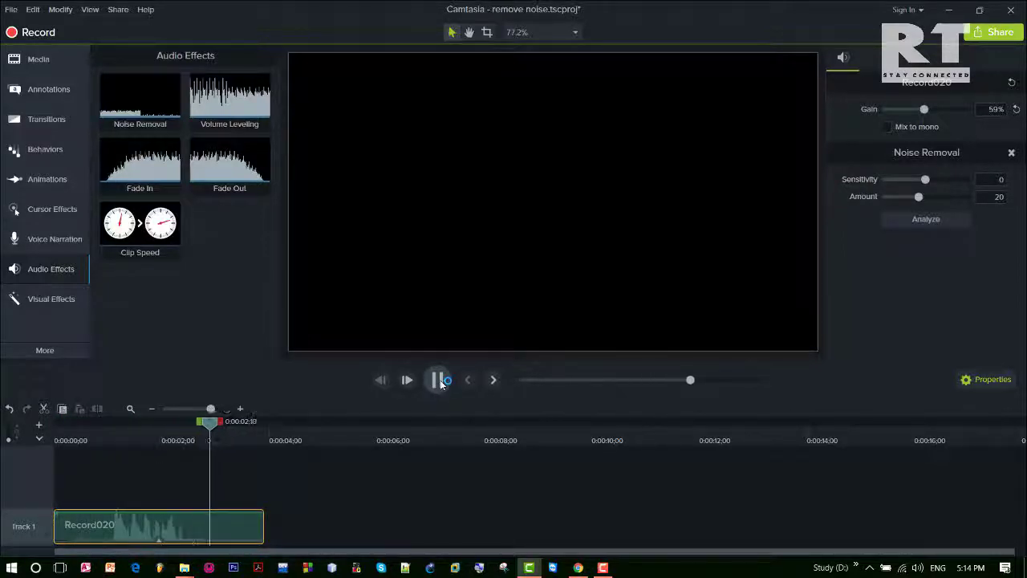
pyautogui.click(438, 379)
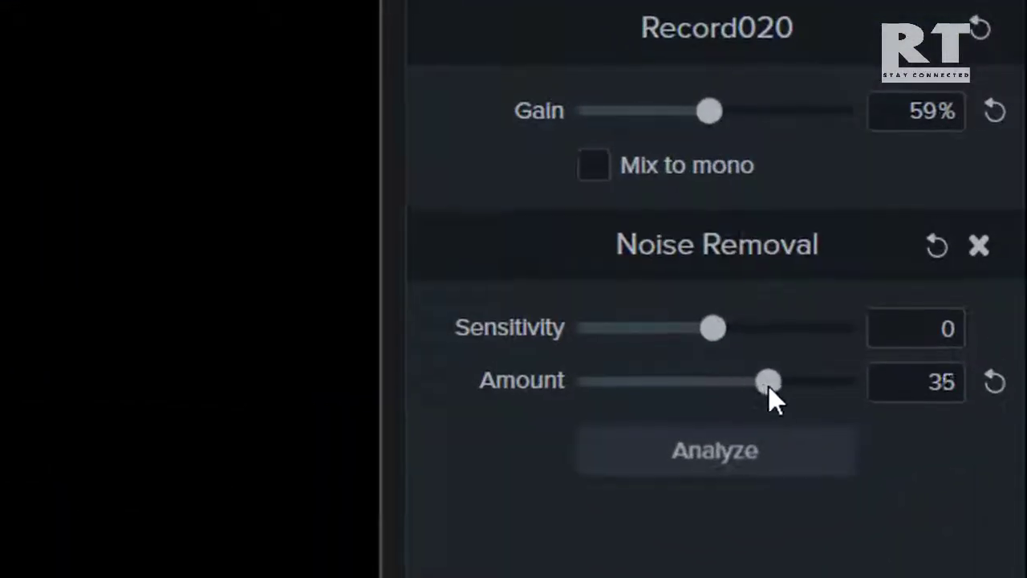
# - Drag the Noise Removal sliders to sensitivity 13 and amount 40
pyautogui.moveTo(766, 380); pyautogui.dragTo(780, 380)
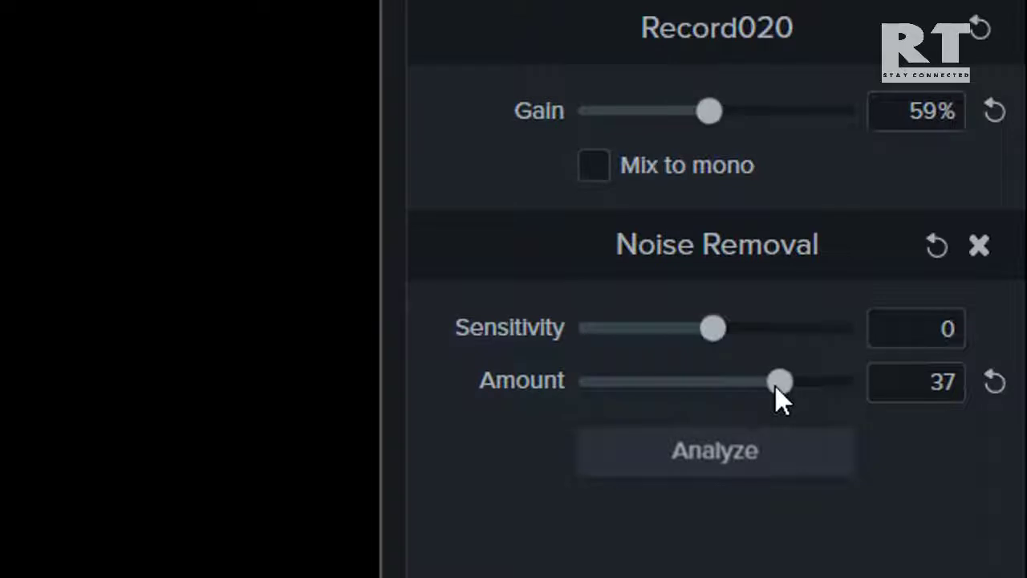
pyautogui.moveTo(712, 327); pyautogui.dragTo(782, 328)
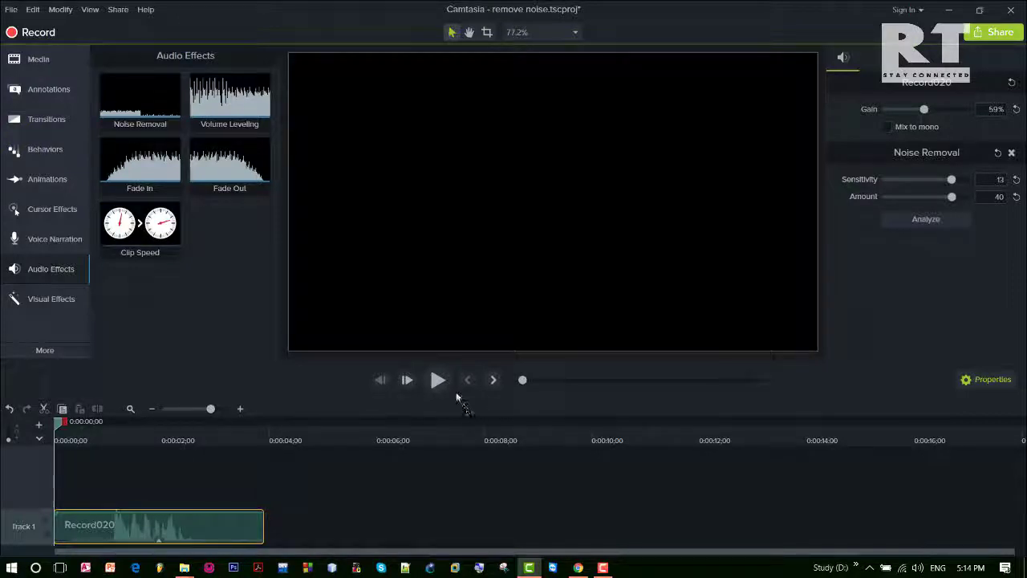
pyautogui.click(438, 380)
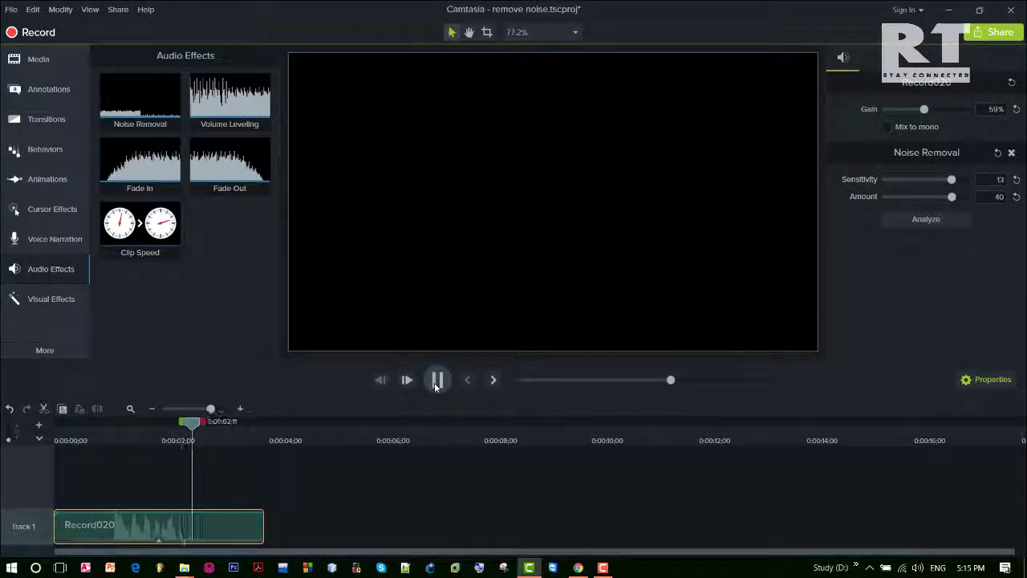
pyautogui.click(437, 380)
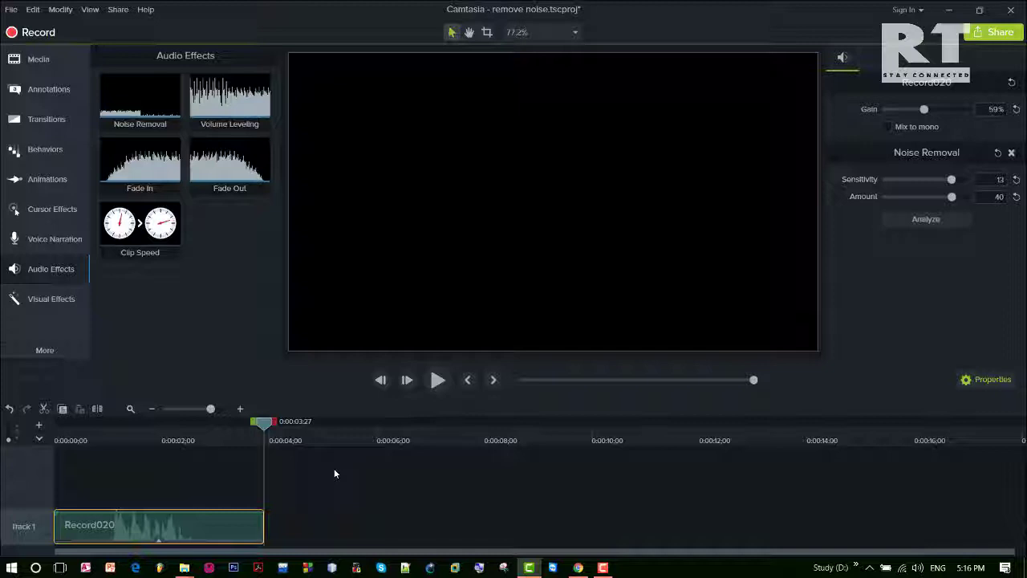
pyautogui.moveTo(899, 174)
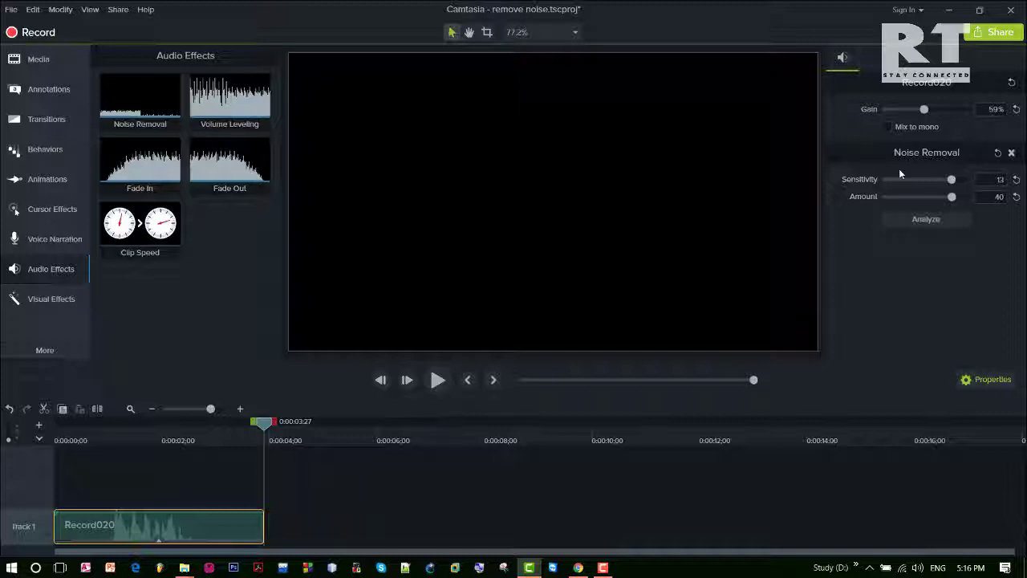